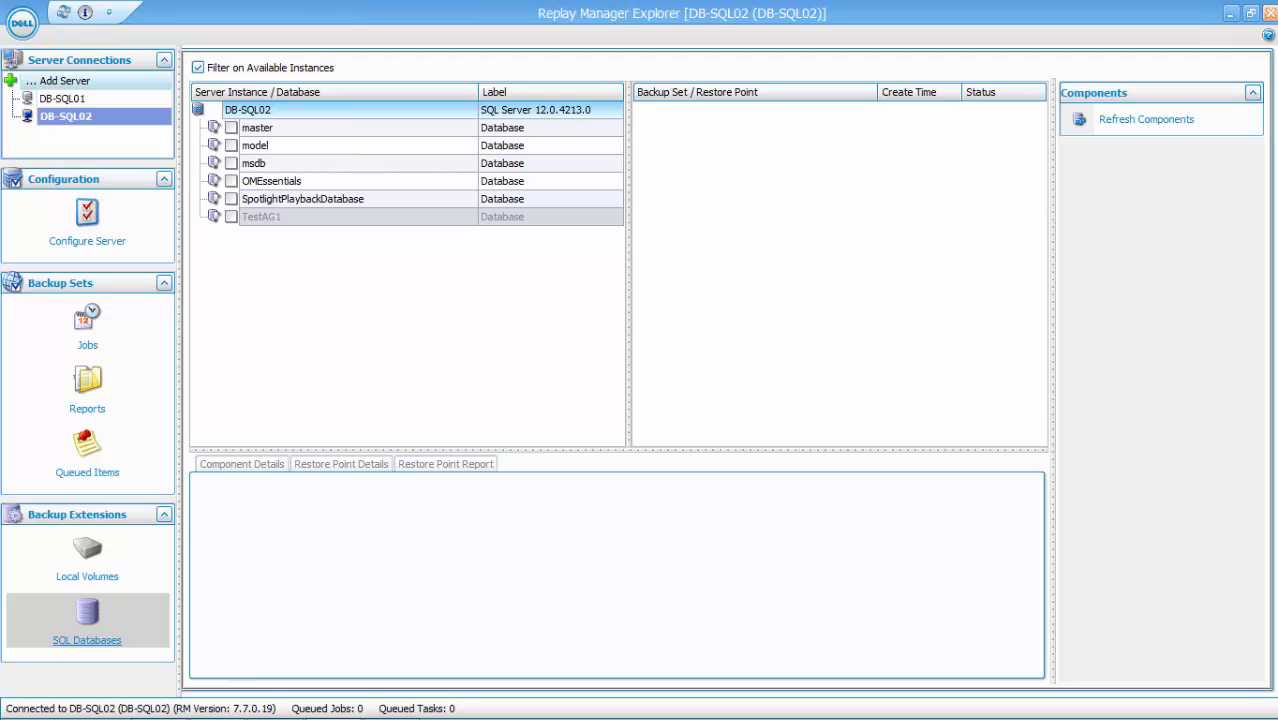
pyautogui.moveTo(115, 141)
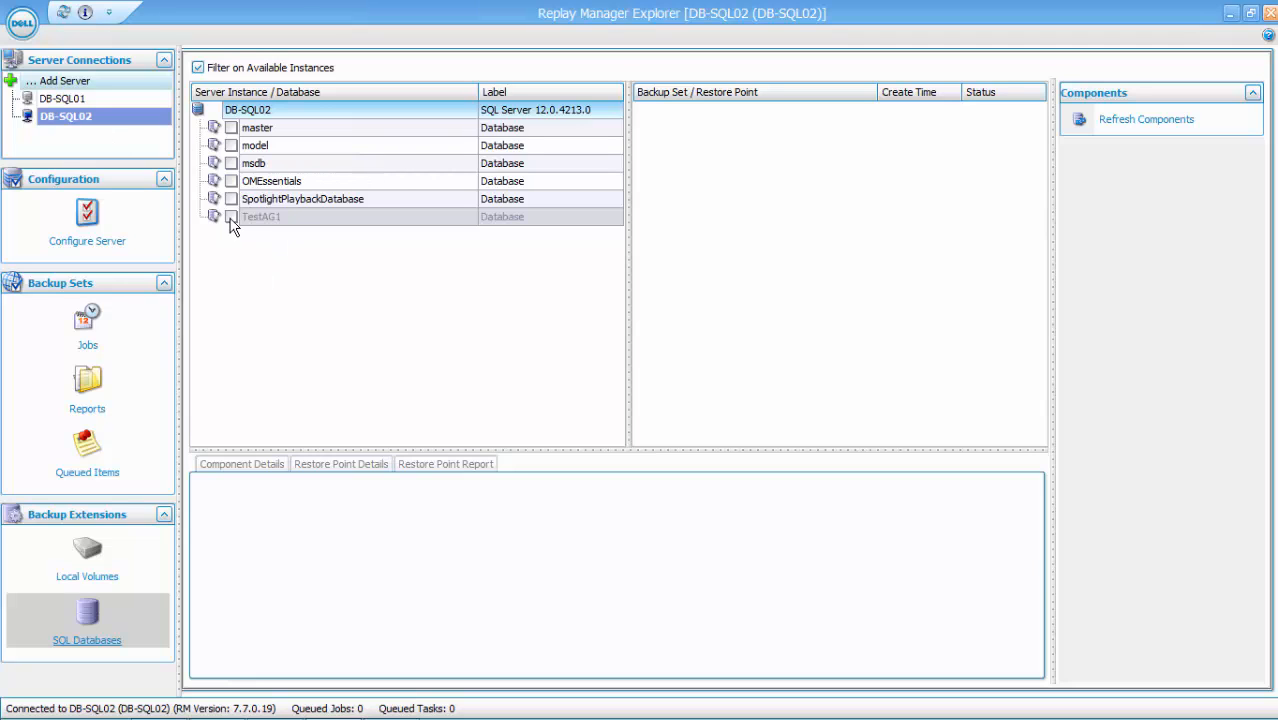
# - Select TestAG1 on DB-SQL02 and start a new backup set for it
pyautogui.click(231, 216)
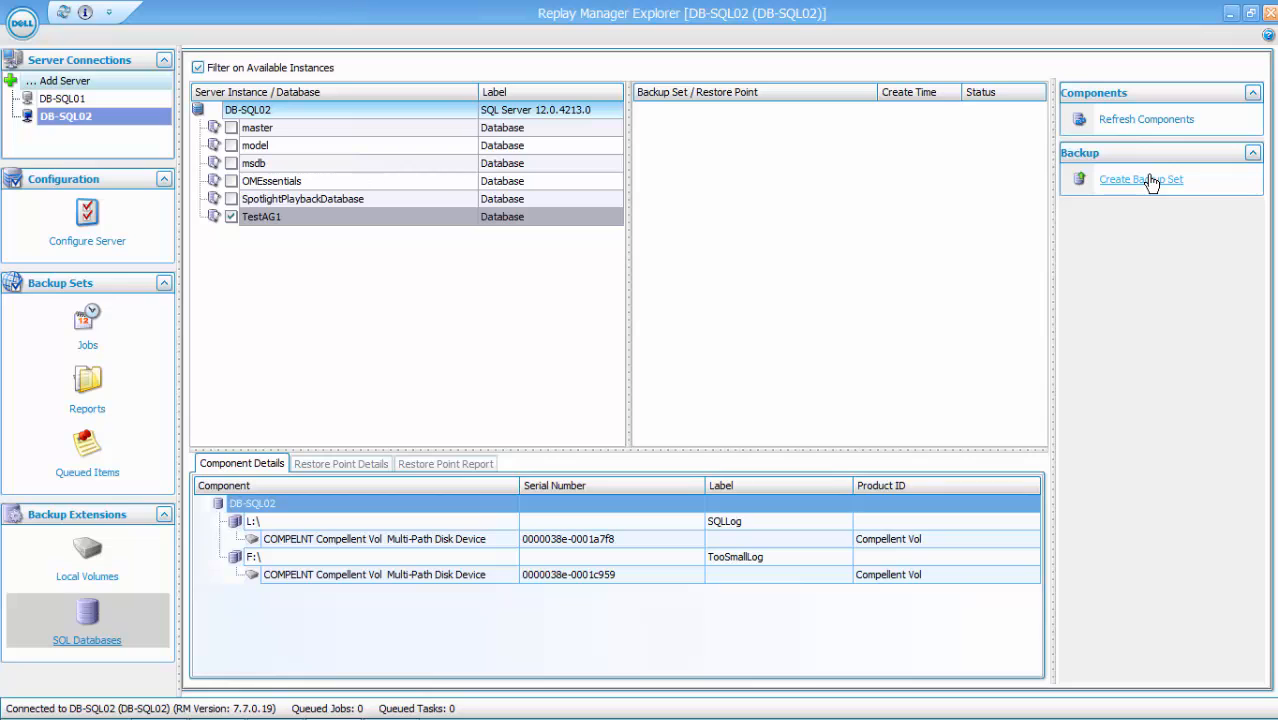
pyautogui.click(1140, 179)
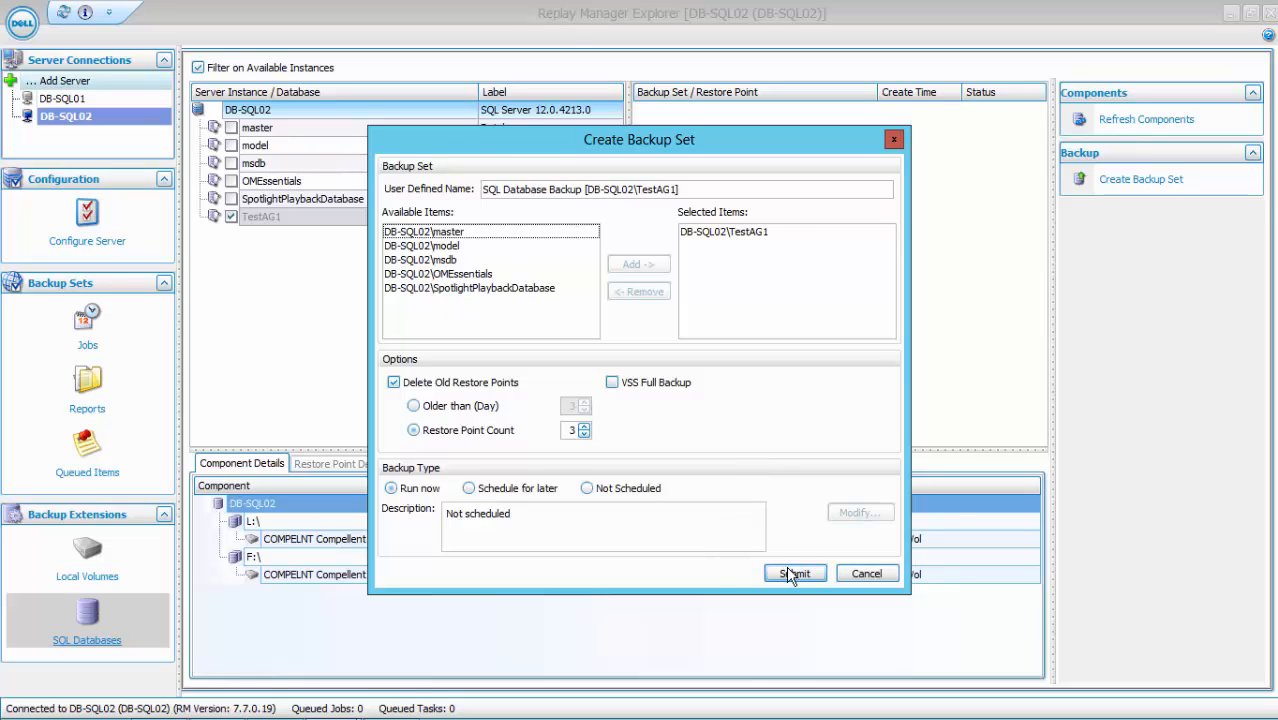
# - Submit the TestAG1 backup set to run immediately
pyautogui.click(794, 573)
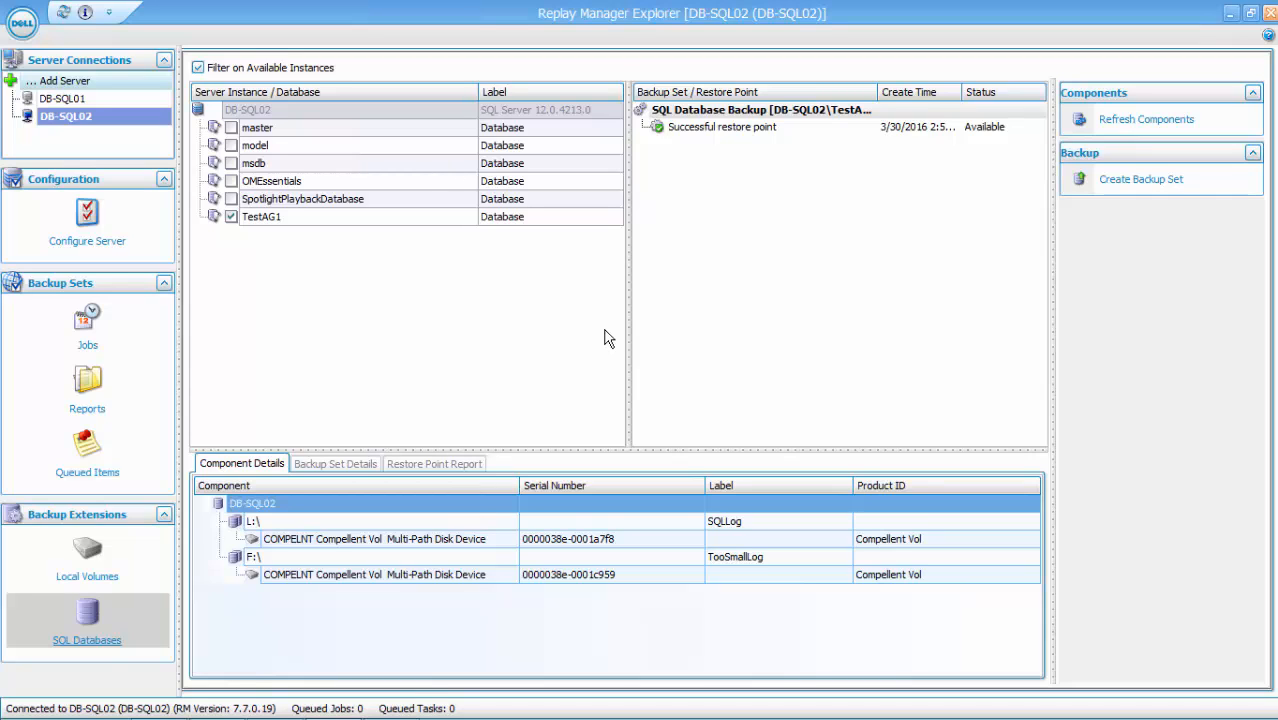
pyautogui.moveTo(335, 181)
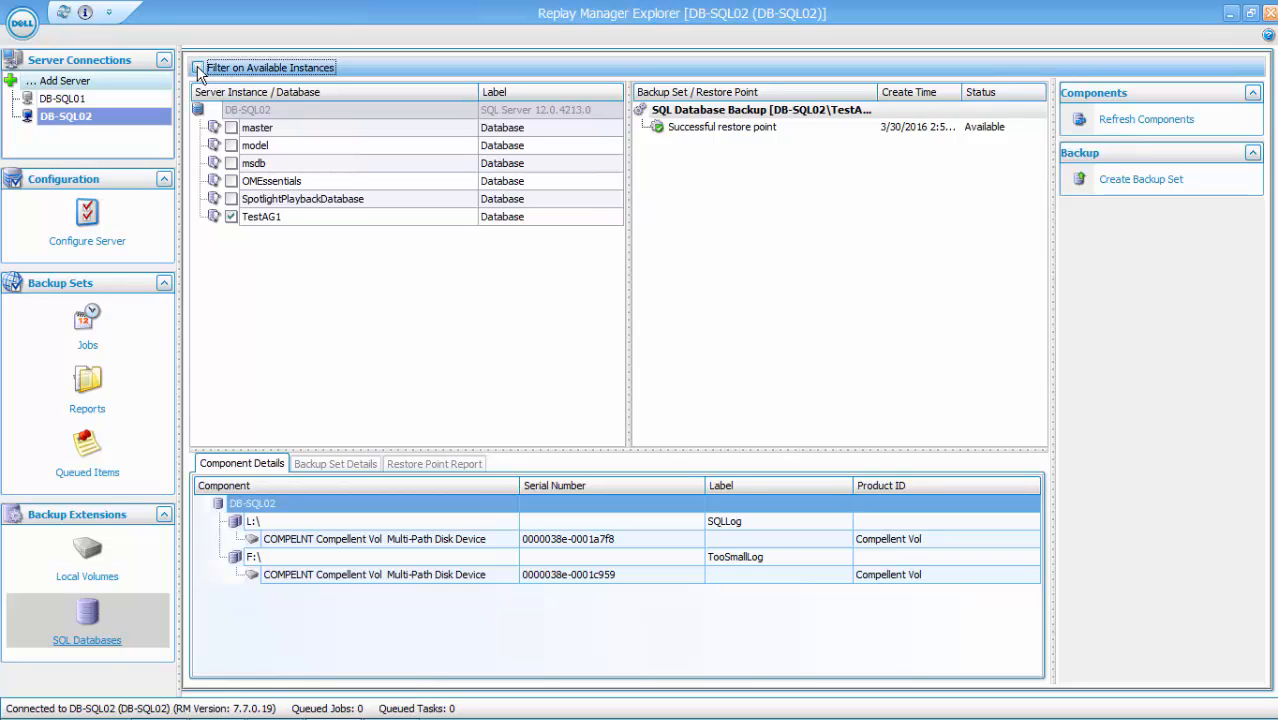
# - Turn off Filter on Available Instances to show all instances' backup sets, then reselect TestAG1
pyautogui.click(198, 67)
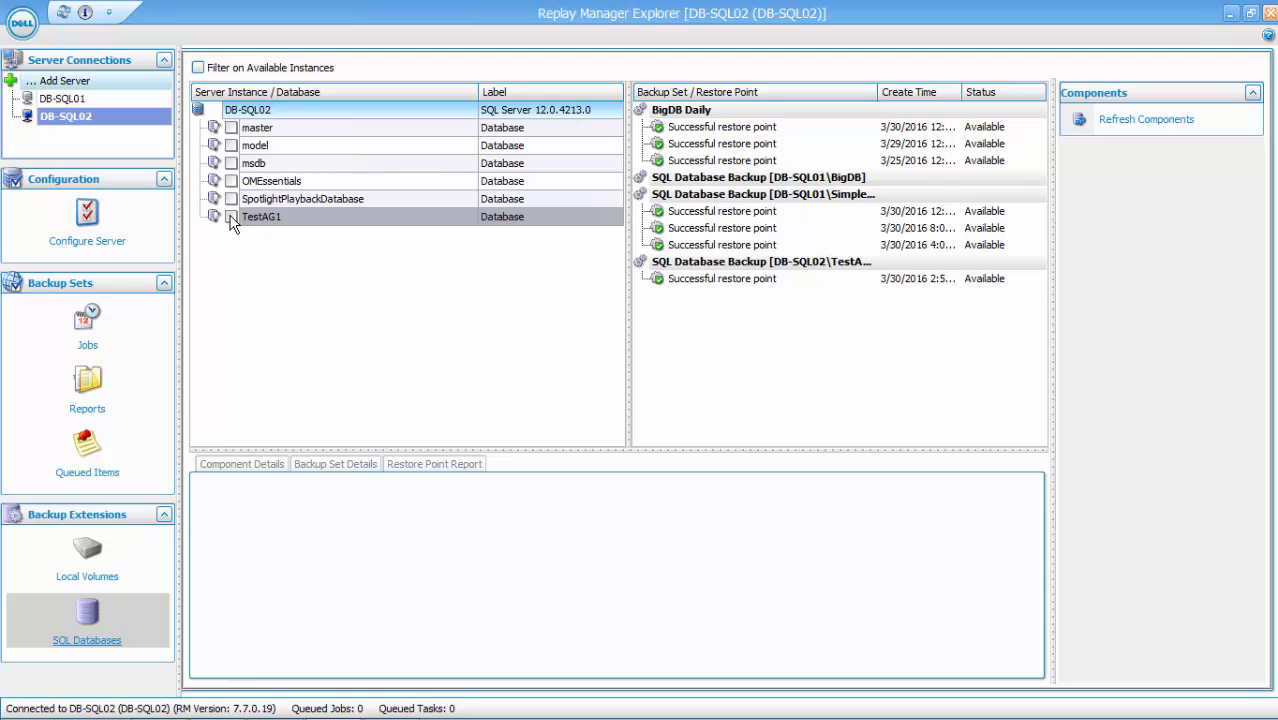
pyautogui.click(201, 67)
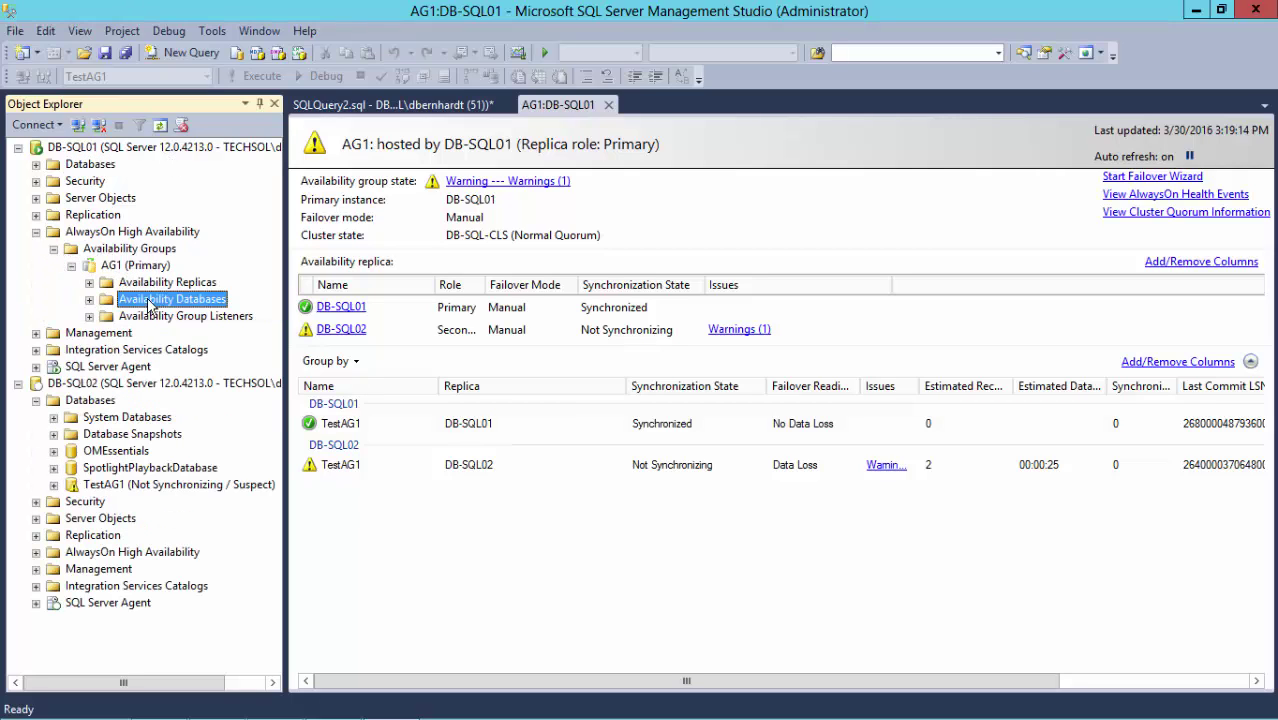
# - Remove TestAG1 from availability group AG1 and confirm
pyautogui.rightClick(155, 313)
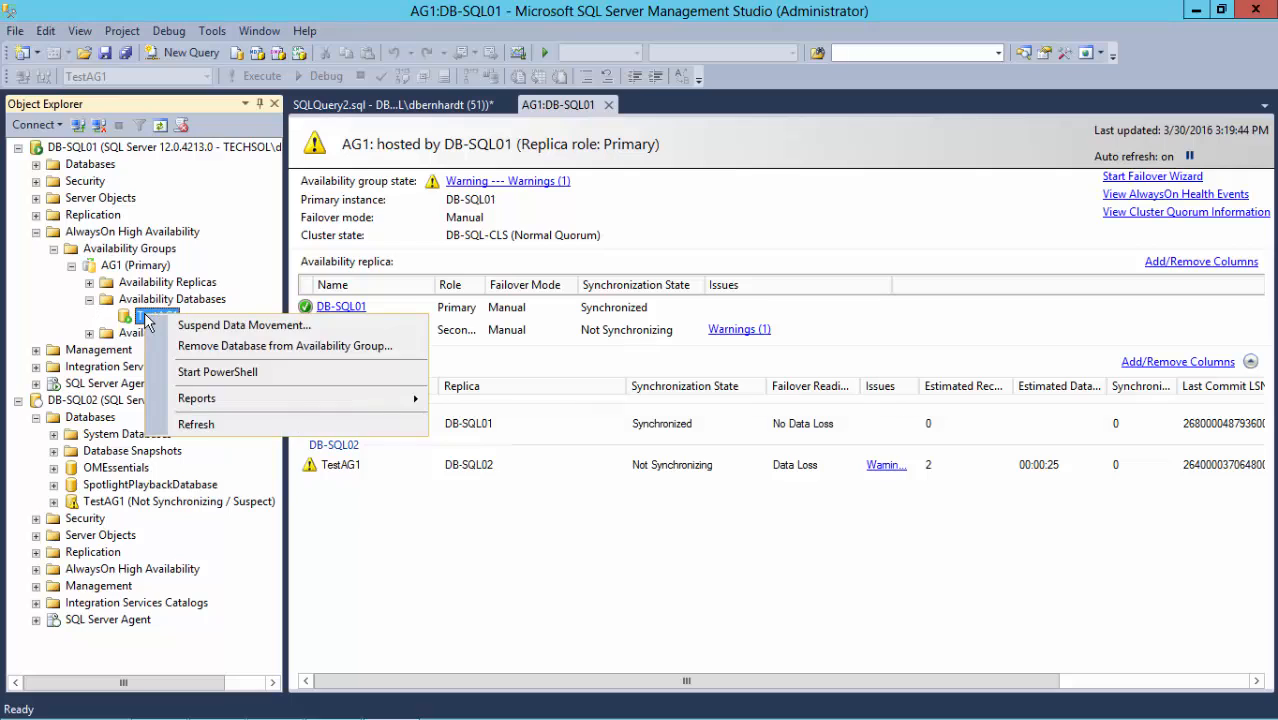
pyautogui.click(287, 345)
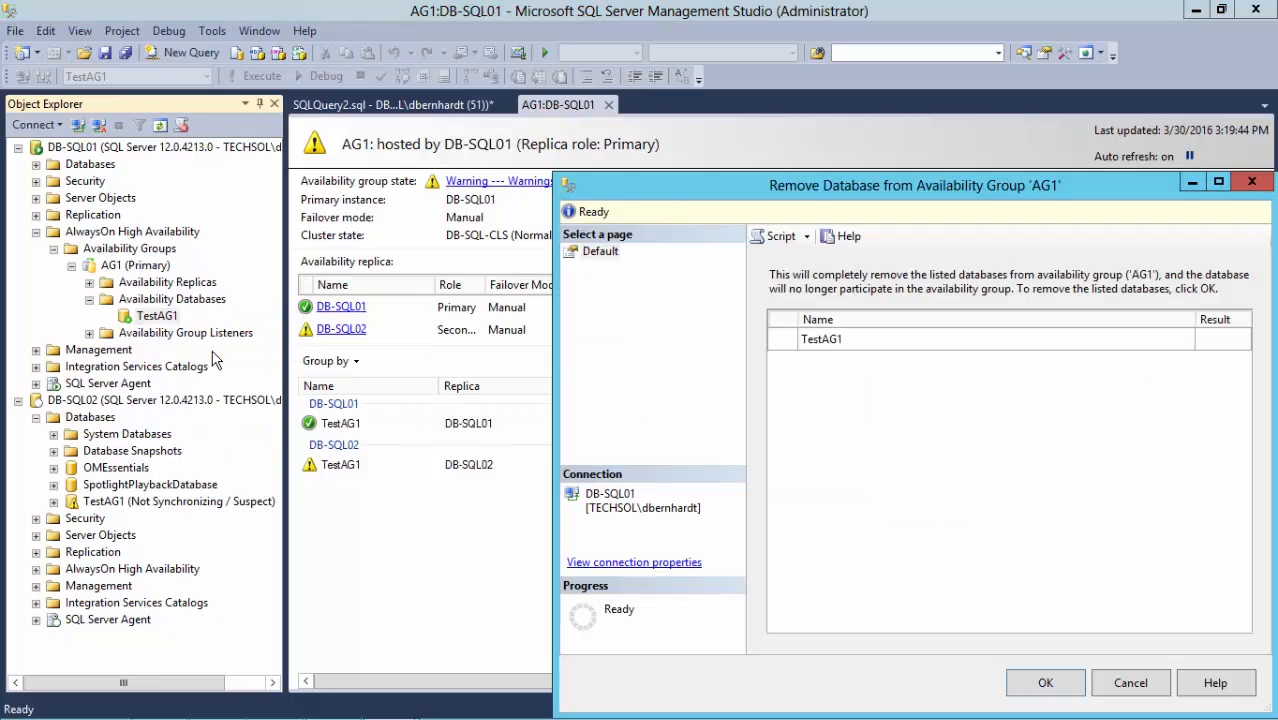
pyautogui.click(1045, 684)
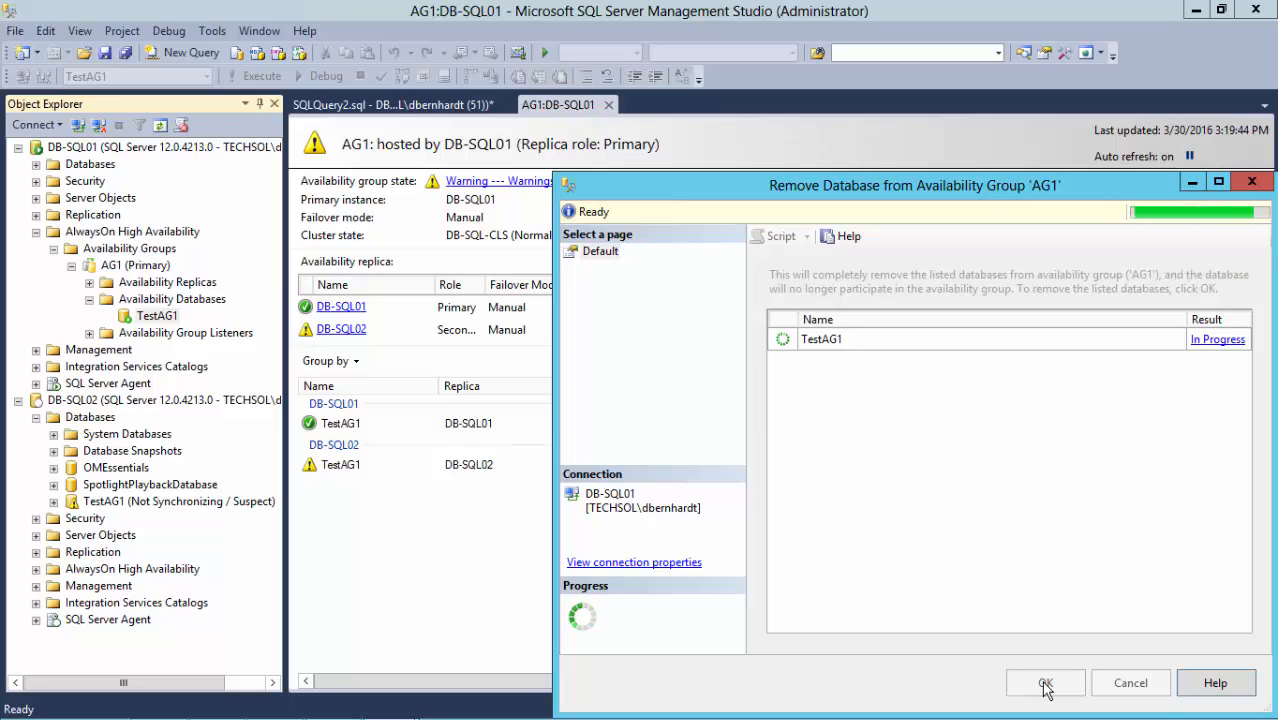
pyautogui.click(1043, 683)
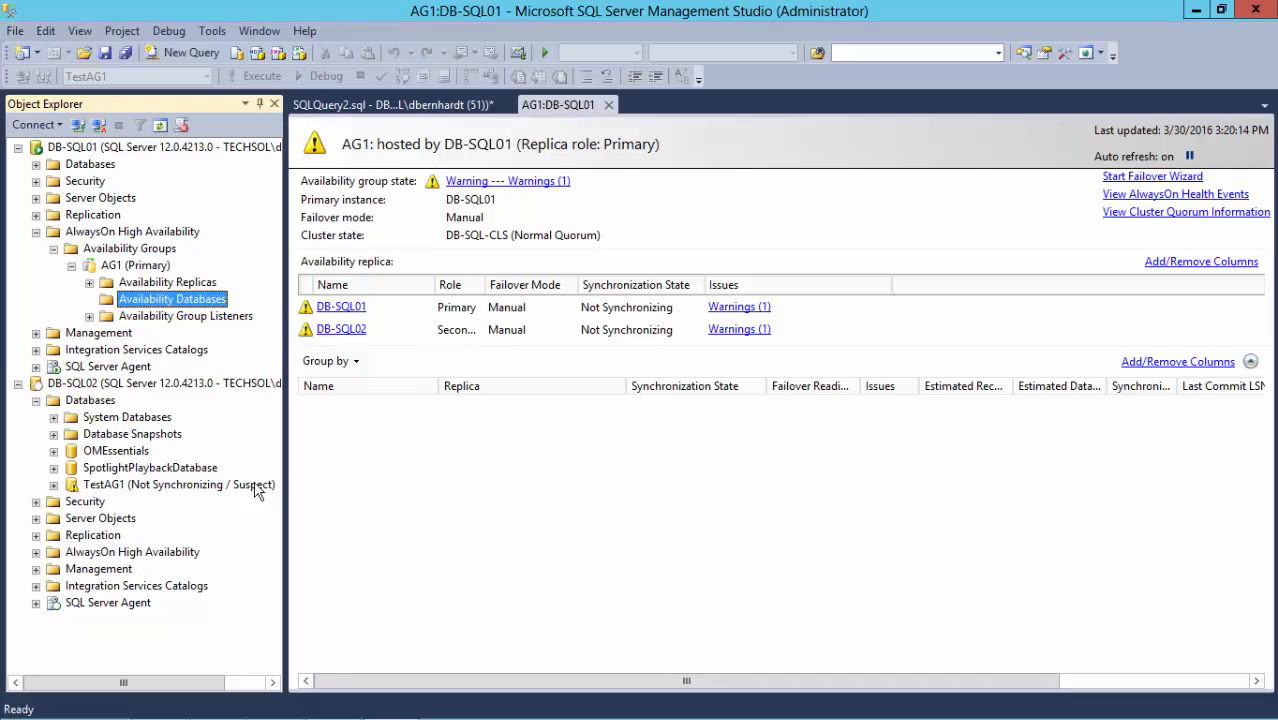
# - Delete TestAG1 from DB-SQL02, closing existing connections
pyautogui.rightClick(140, 484)
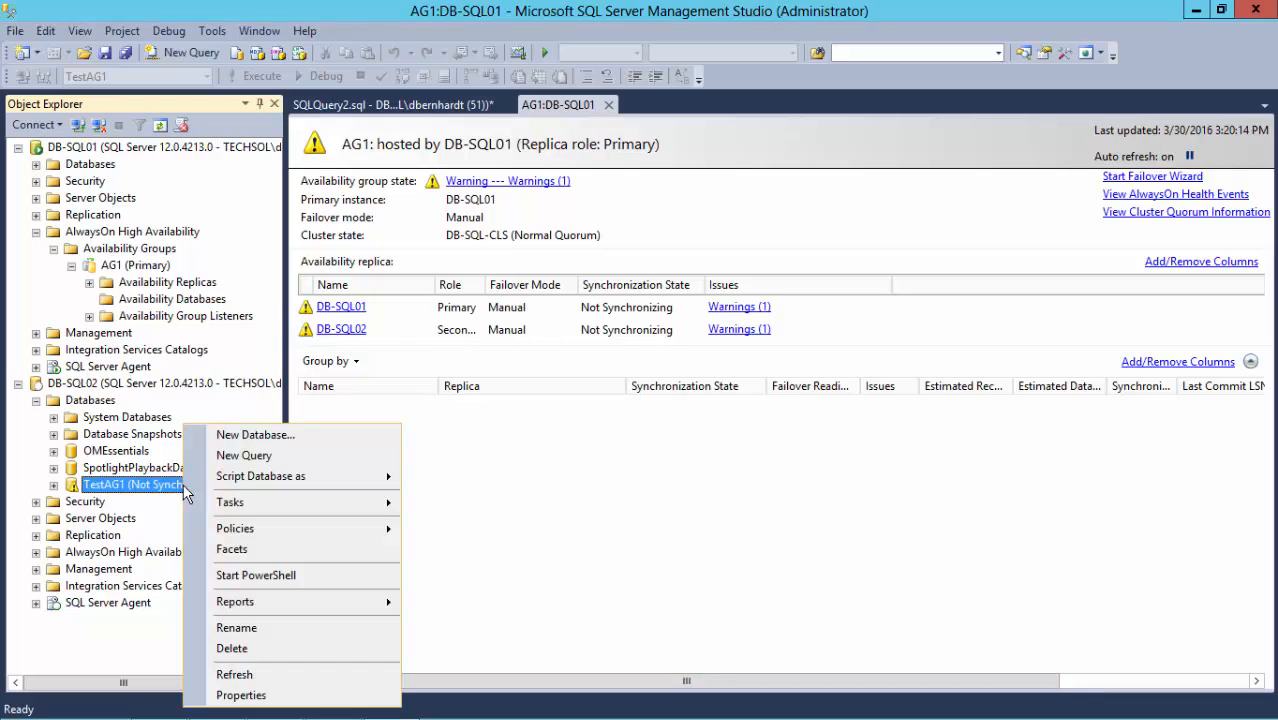
pyautogui.moveTo(258, 648)
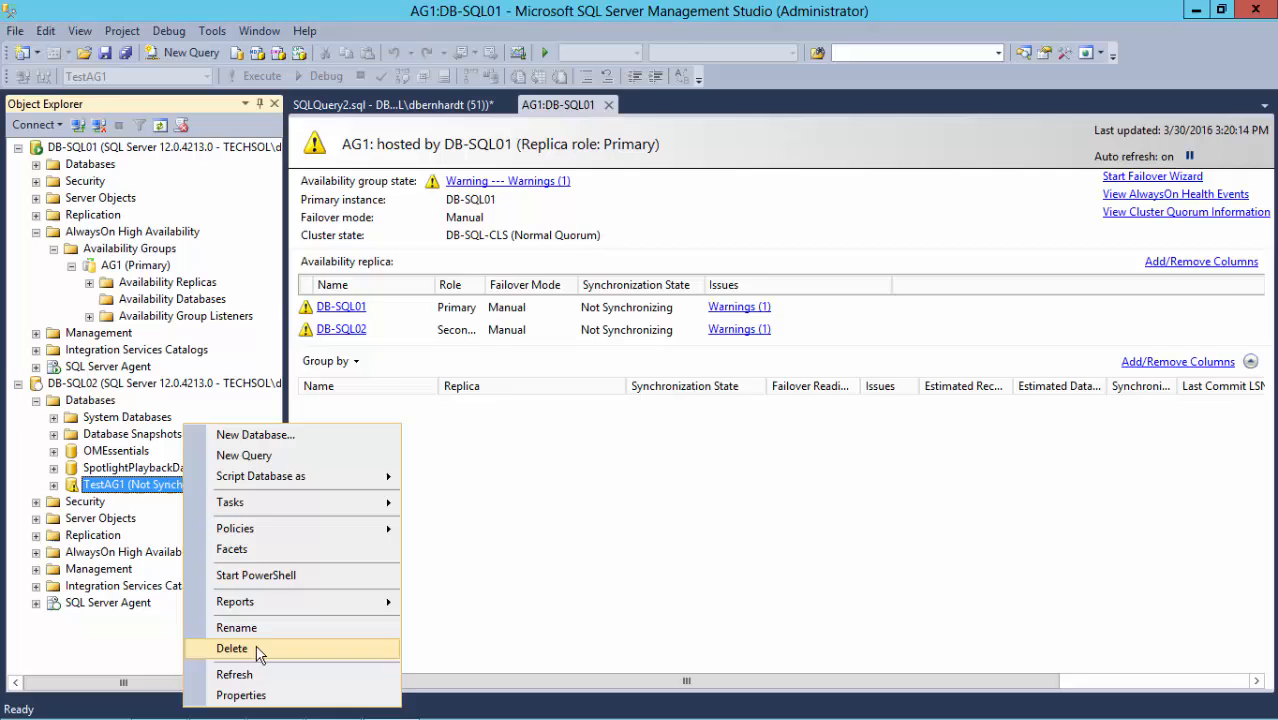
pyautogui.click(241, 649)
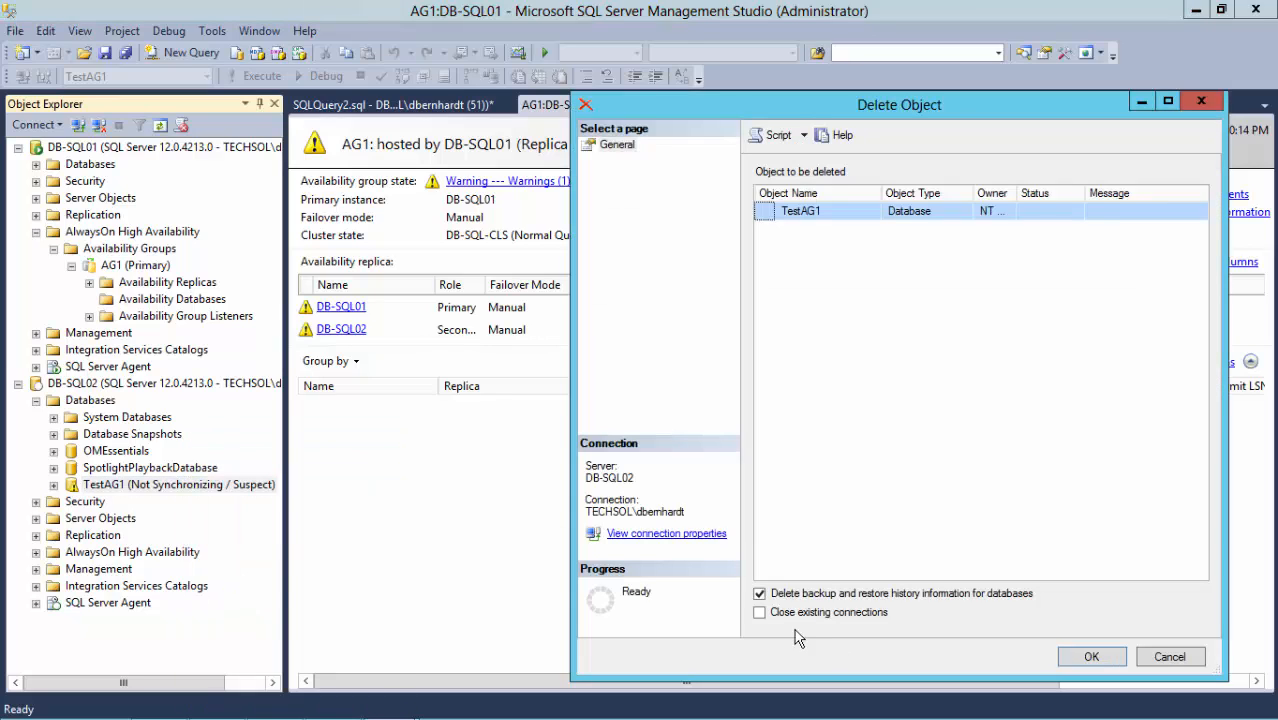
pyautogui.click(760, 612)
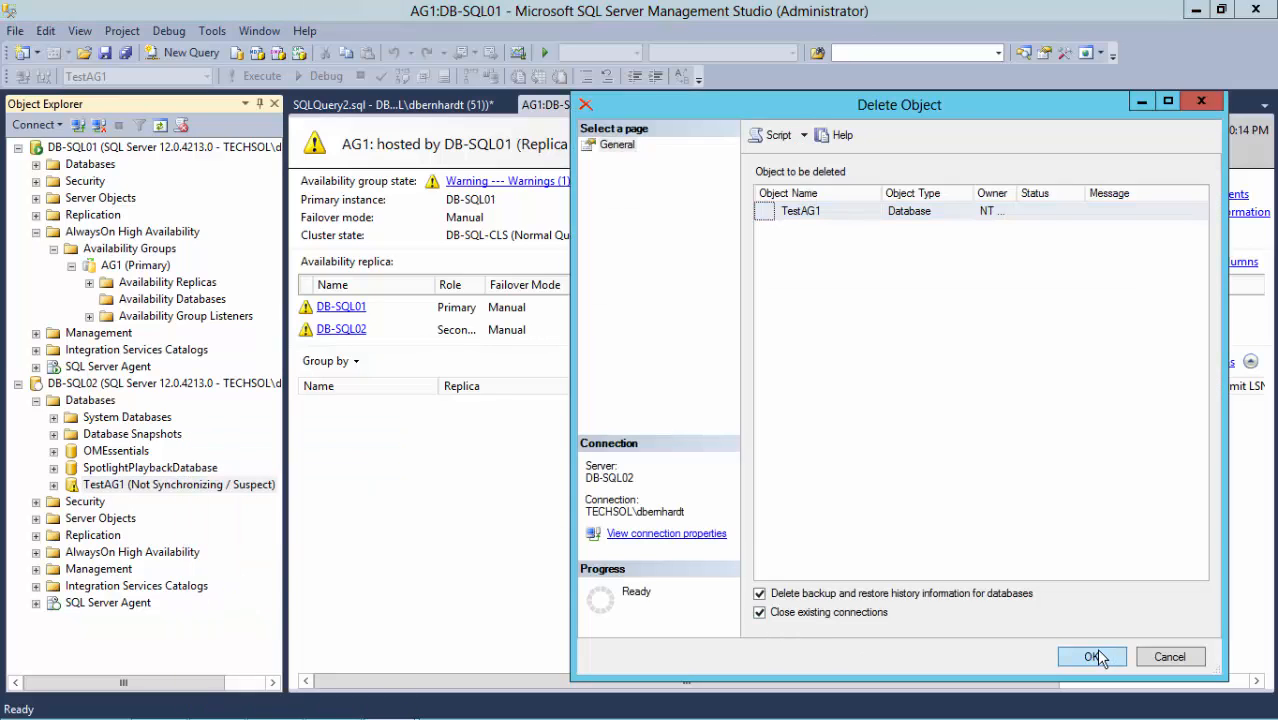
pyautogui.click(1093, 657)
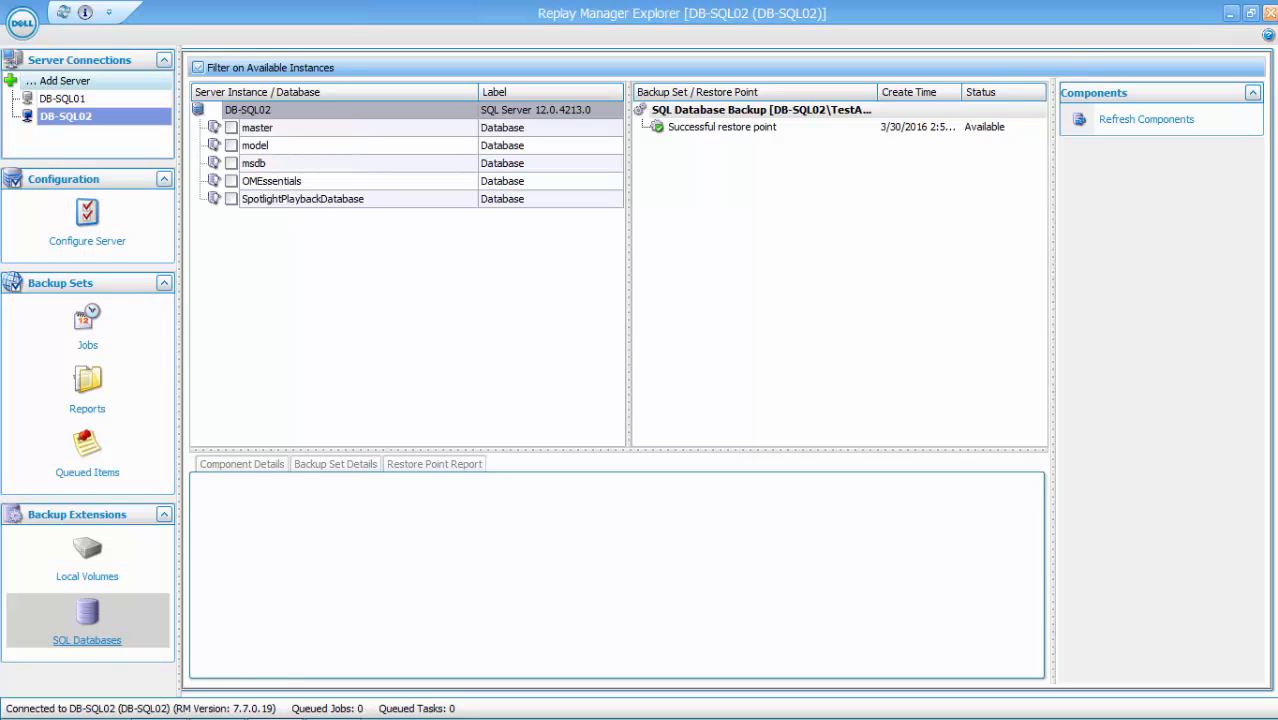
# - Restore TestAG1 from its restore point with Do Not Recover Databases enabled
pyautogui.click(721, 127)
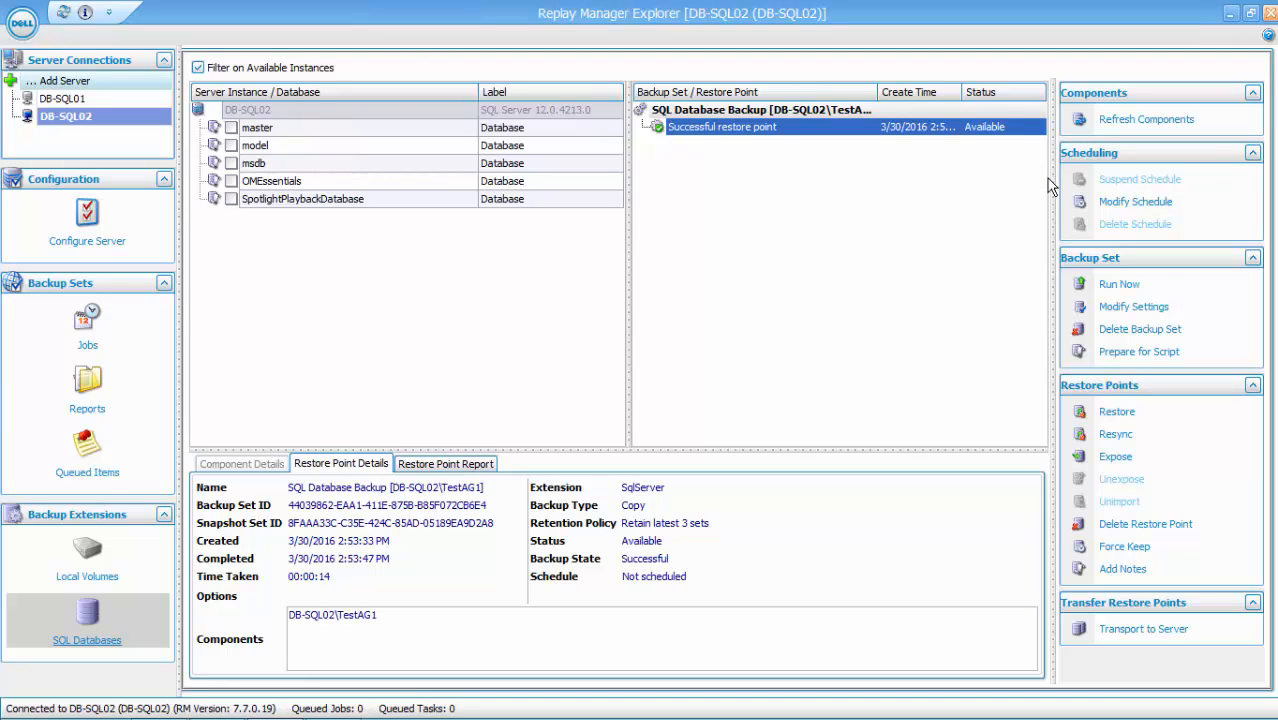
pyautogui.moveTo(1113, 412)
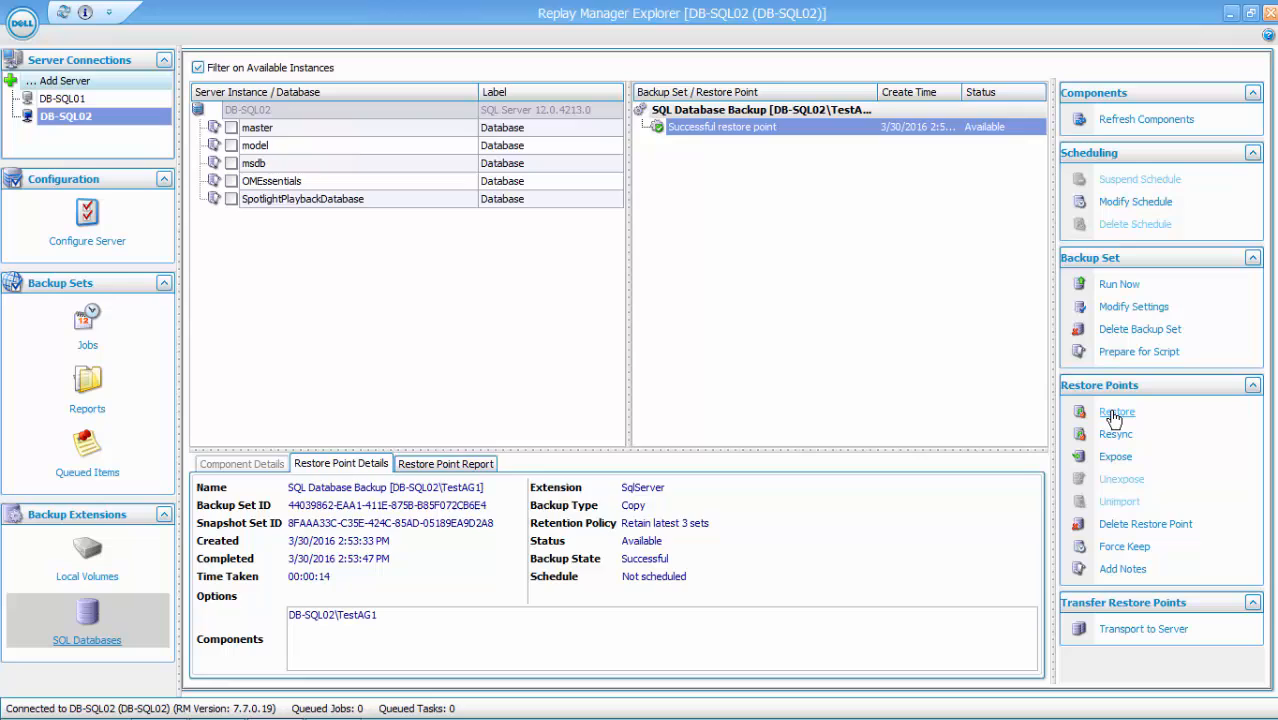
pyautogui.click(1114, 412)
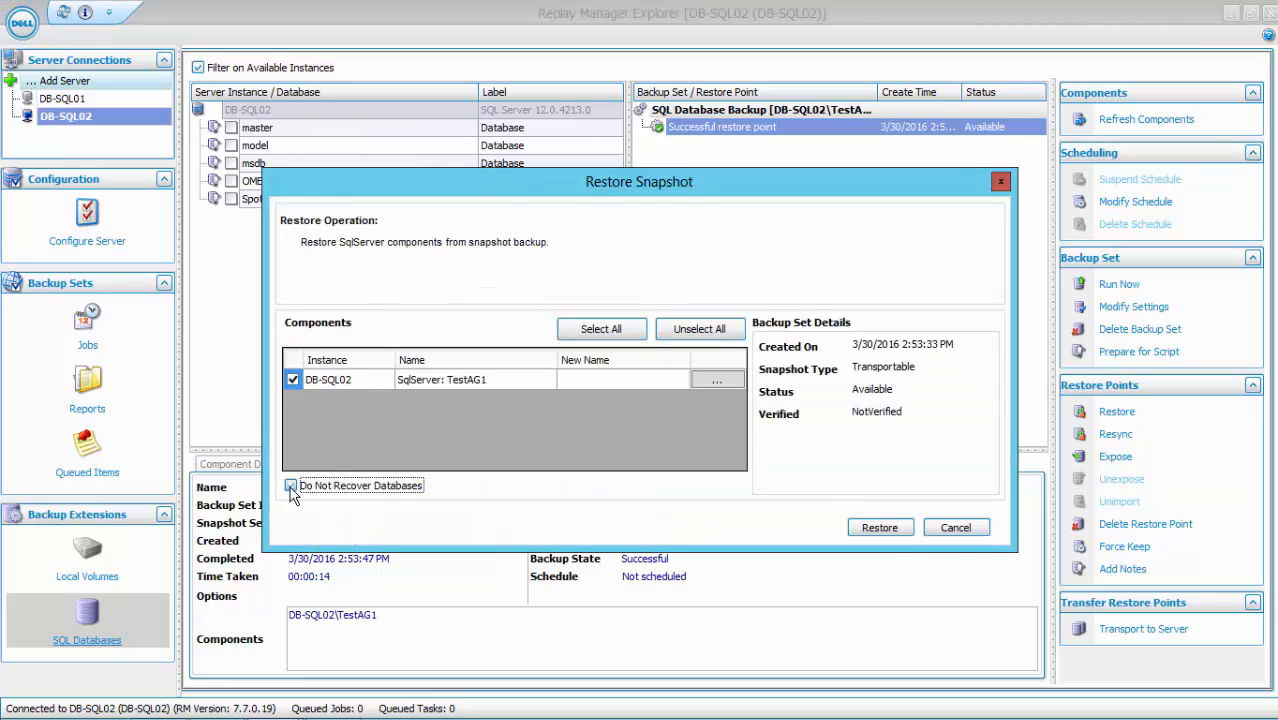
pyautogui.click(290, 485)
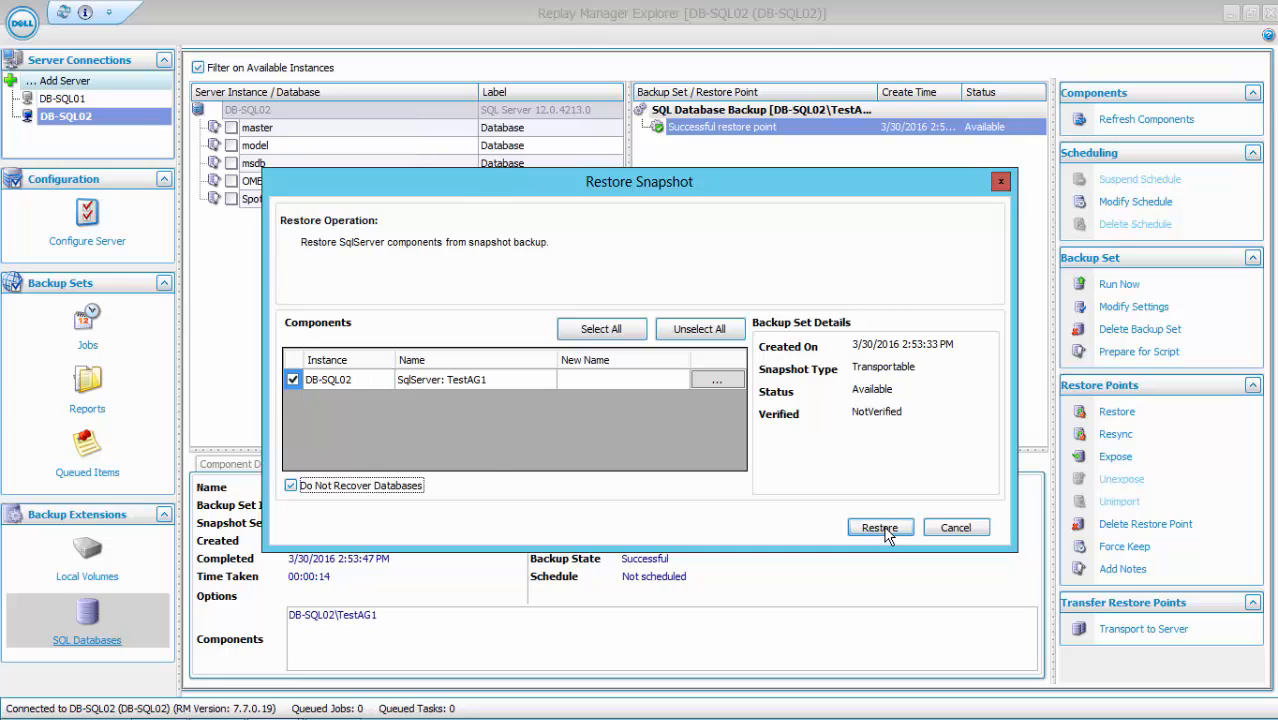
pyautogui.click(880, 527)
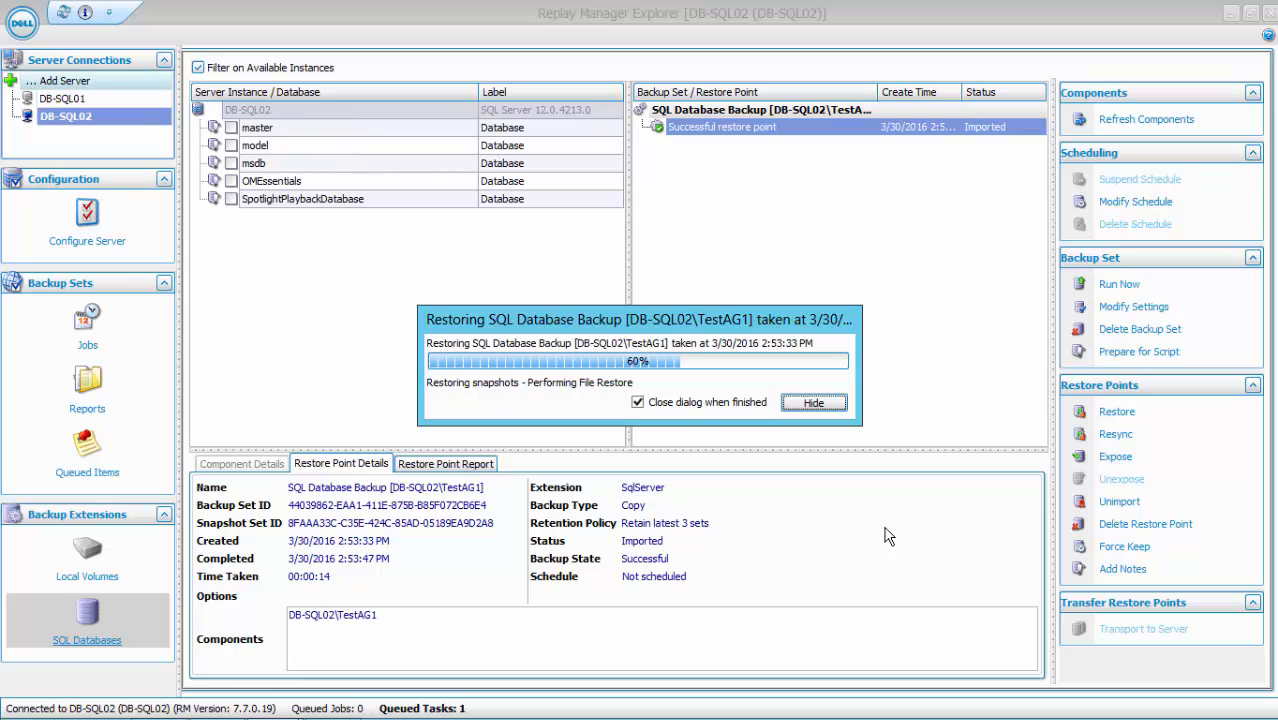
pyautogui.click(814, 402)
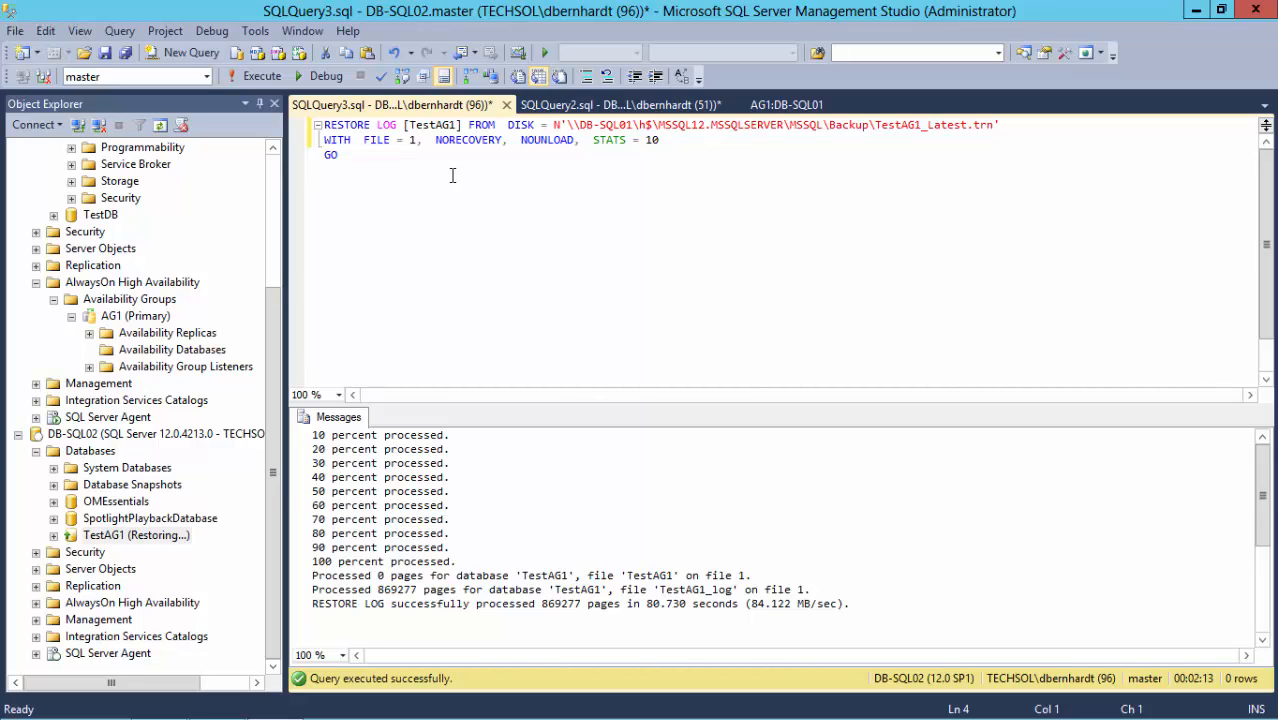
pyautogui.moveTo(344, 324)
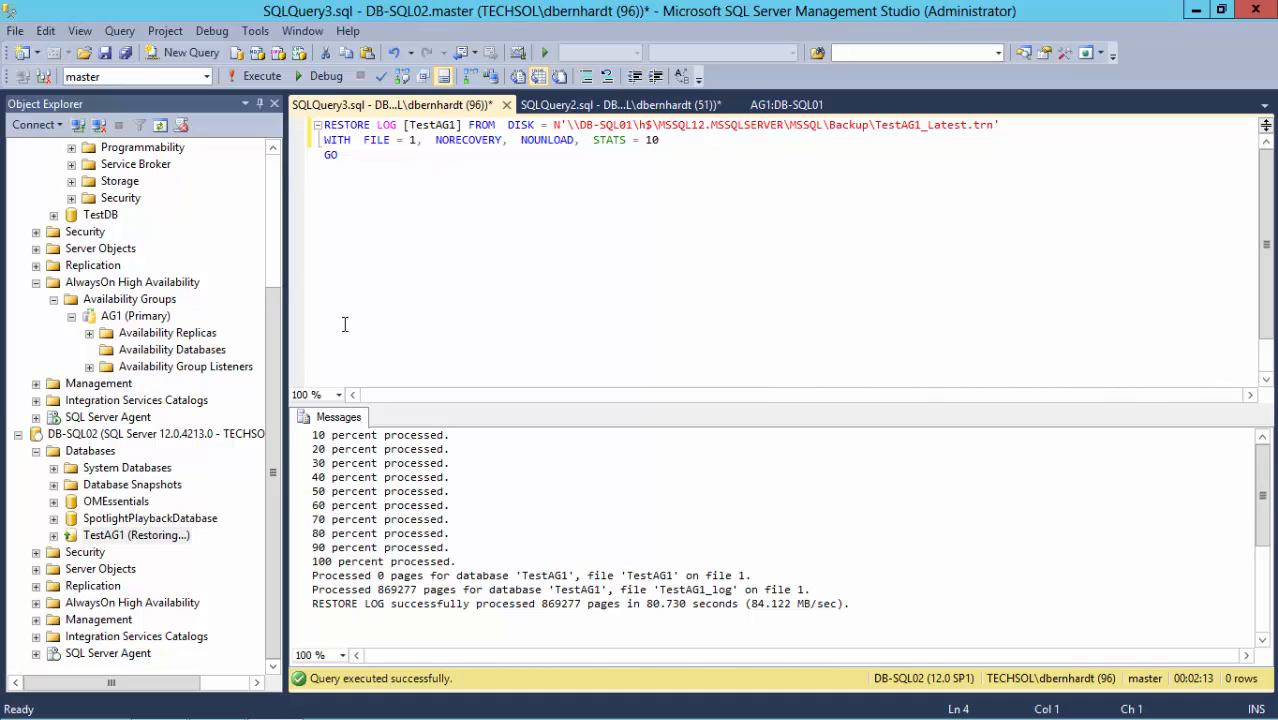
# - Open the context menu for AG1's Availability Databases after the log restore succeeds
pyautogui.rightClick(172, 349)
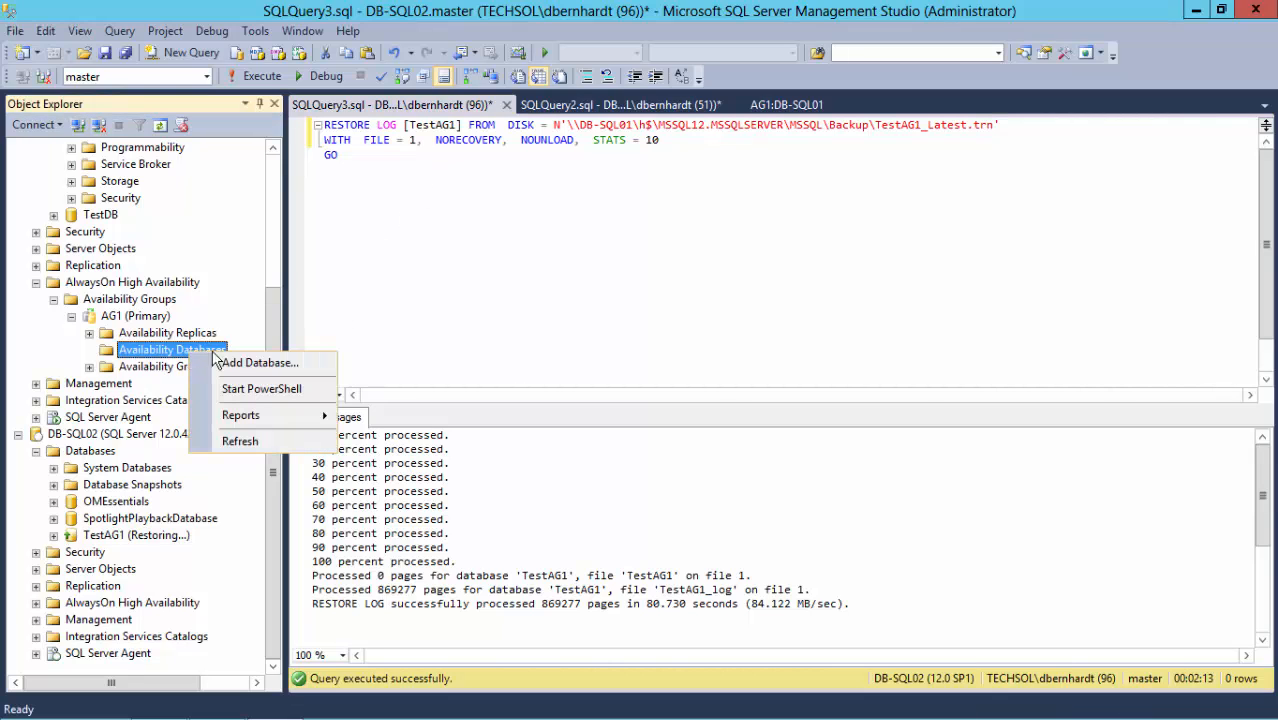
# - In the Add Database wizard, choose TestAG1 with Join only and connect to DB-SQL02
pyautogui.click(259, 362)
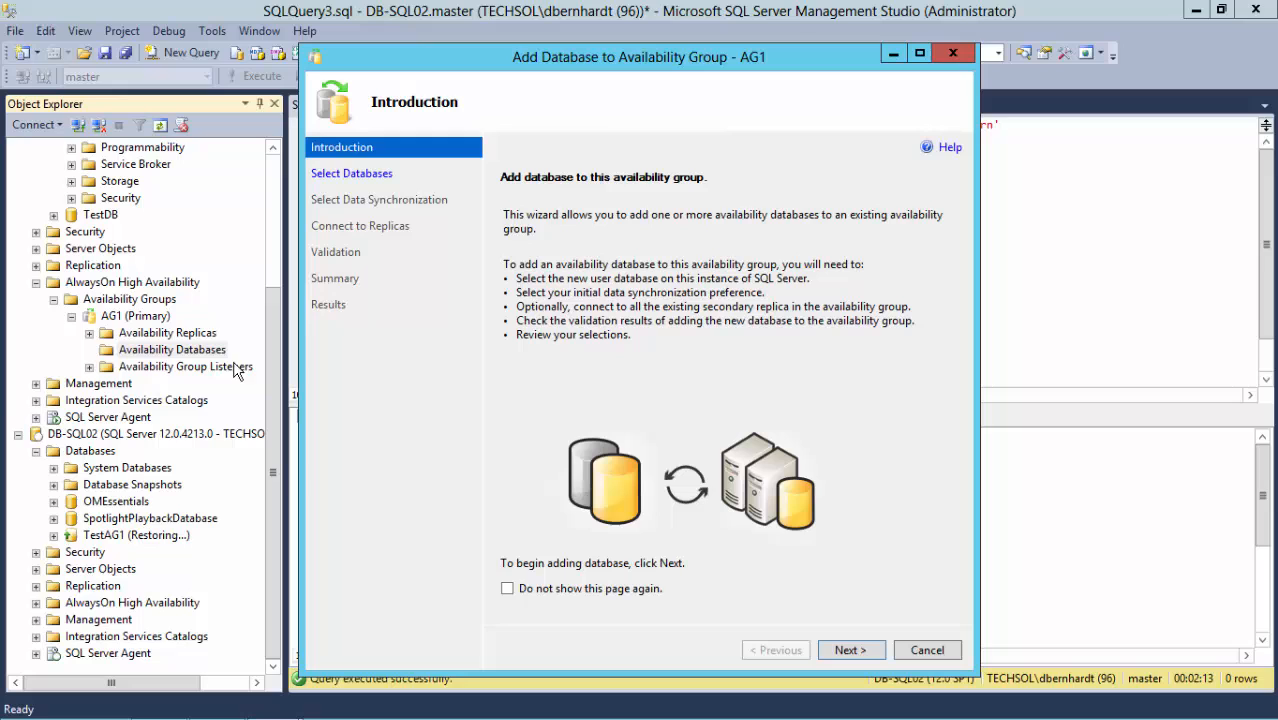
pyautogui.click(851, 650)
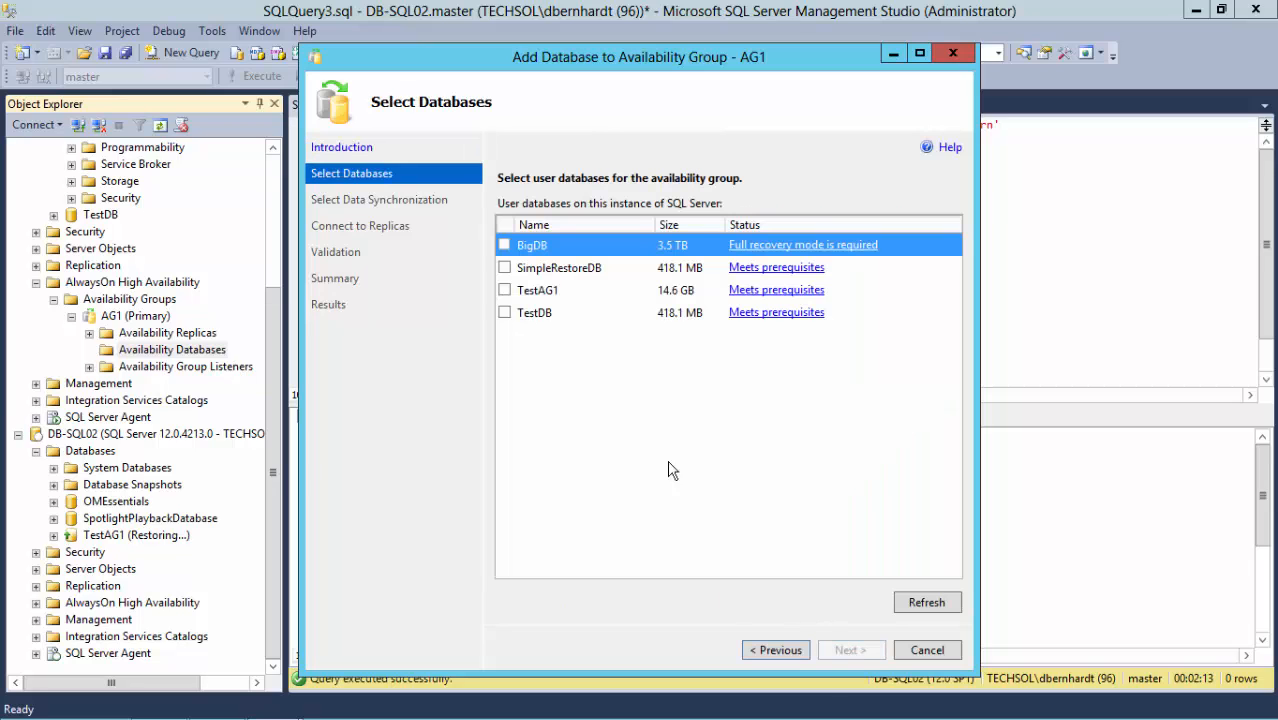
pyautogui.click(504, 289)
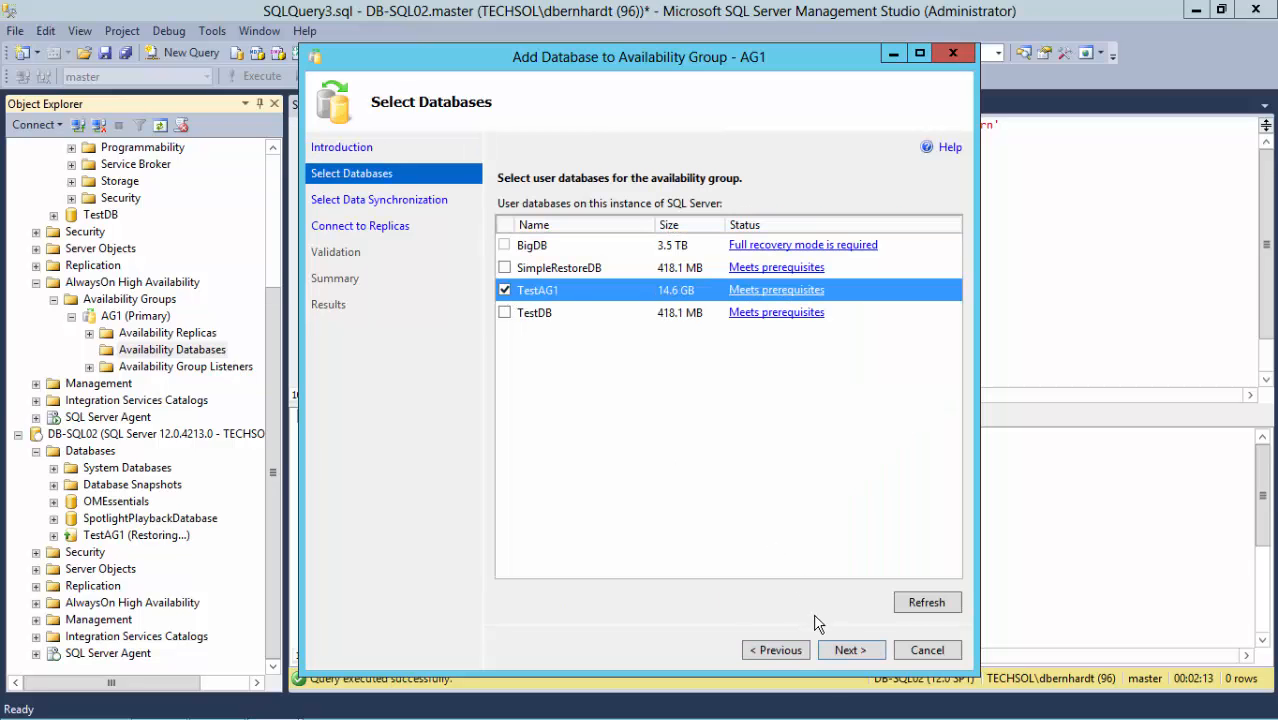
pyautogui.click(851, 650)
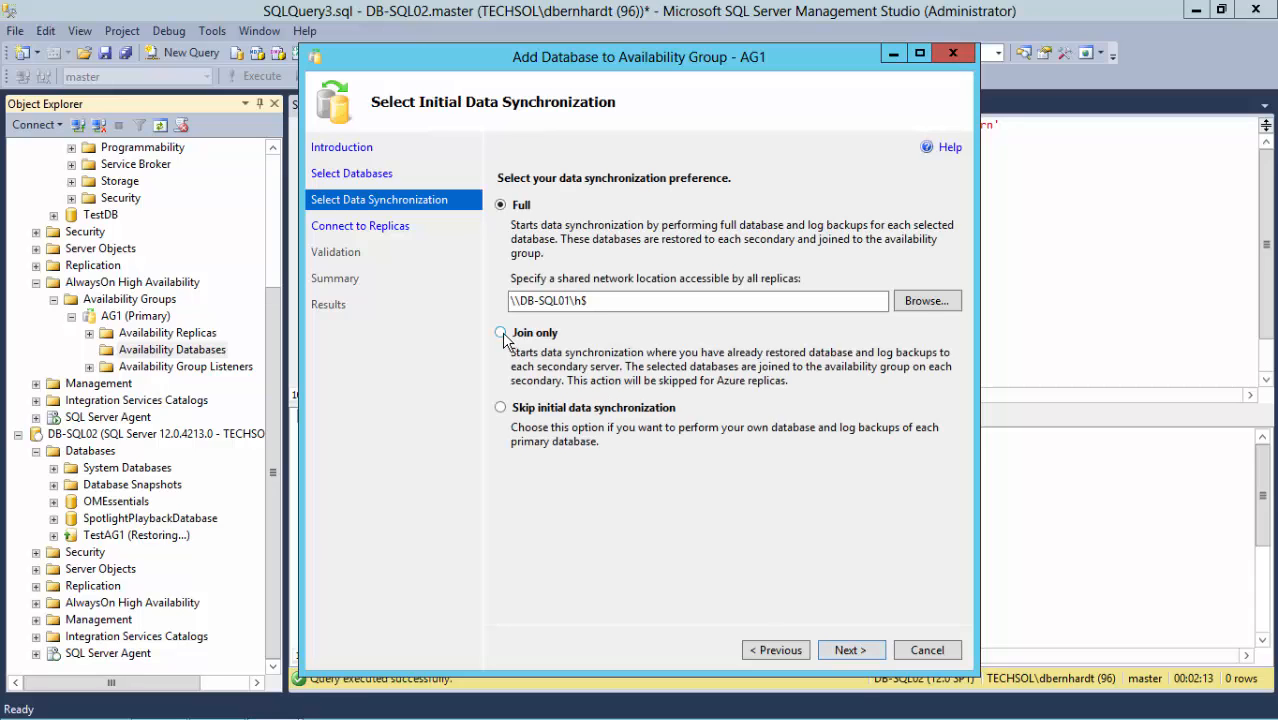
pyautogui.click(500, 332)
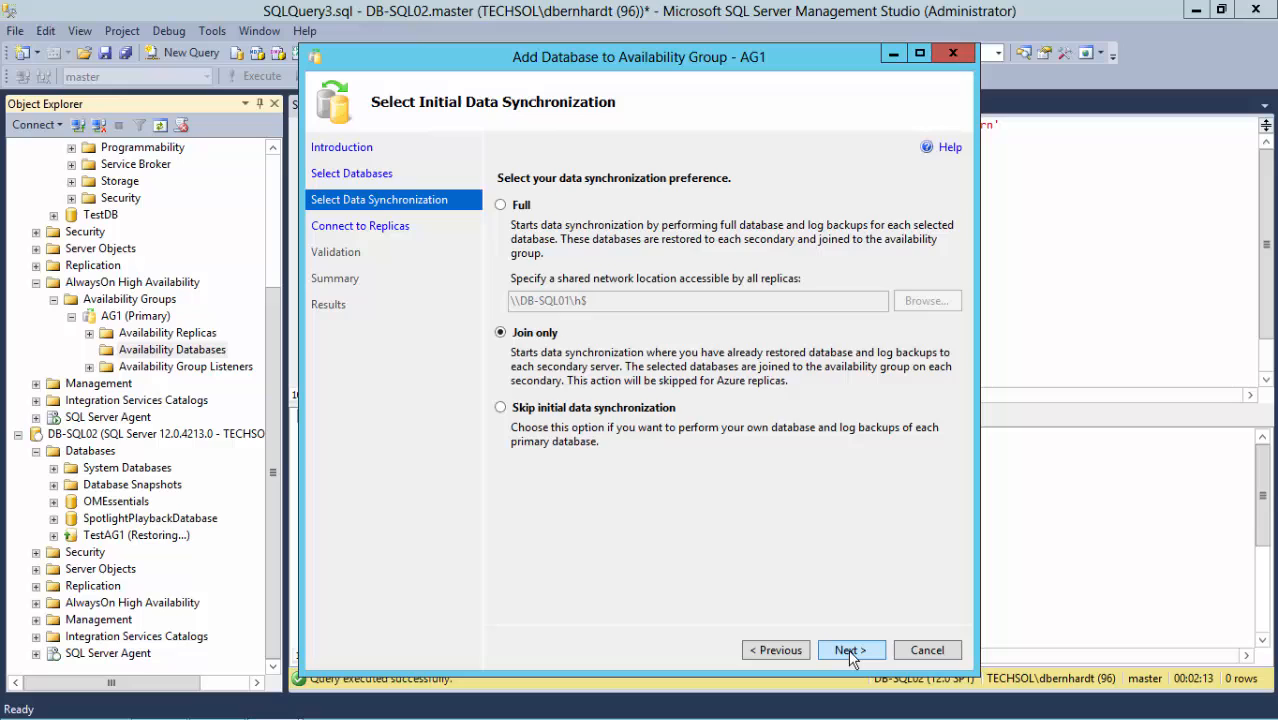
pyautogui.click(851, 650)
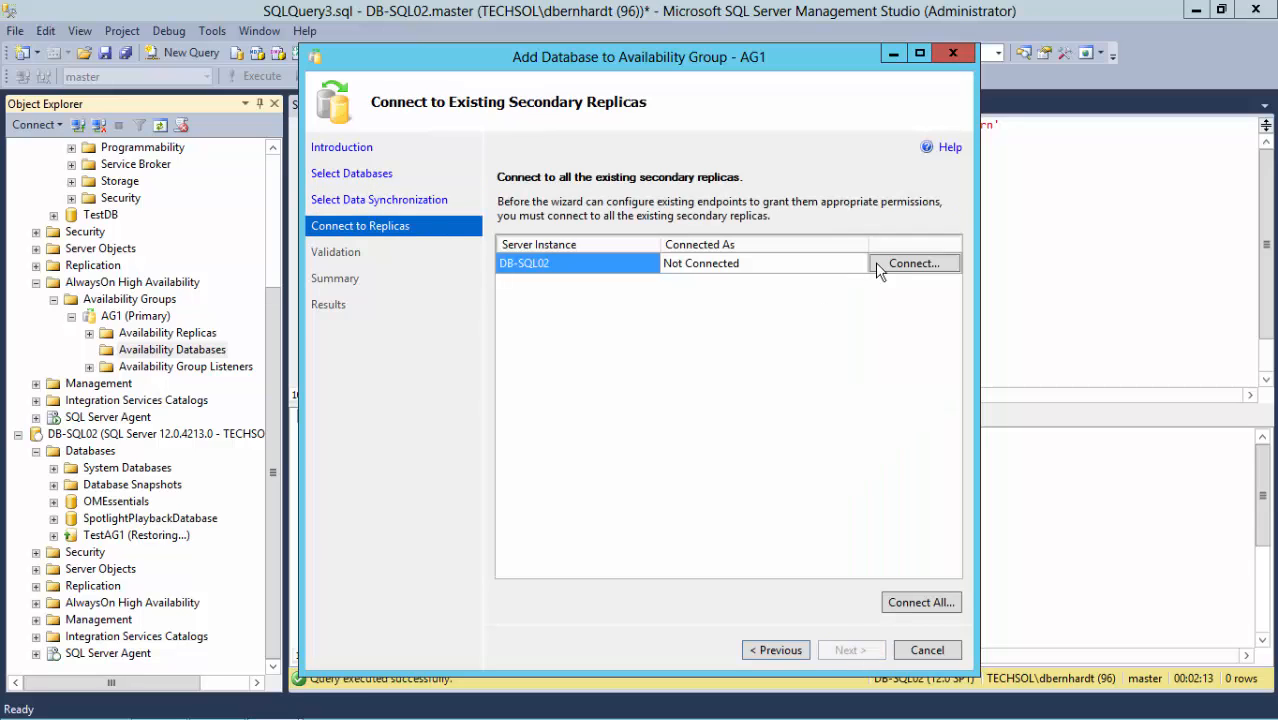
pyautogui.click(914, 262)
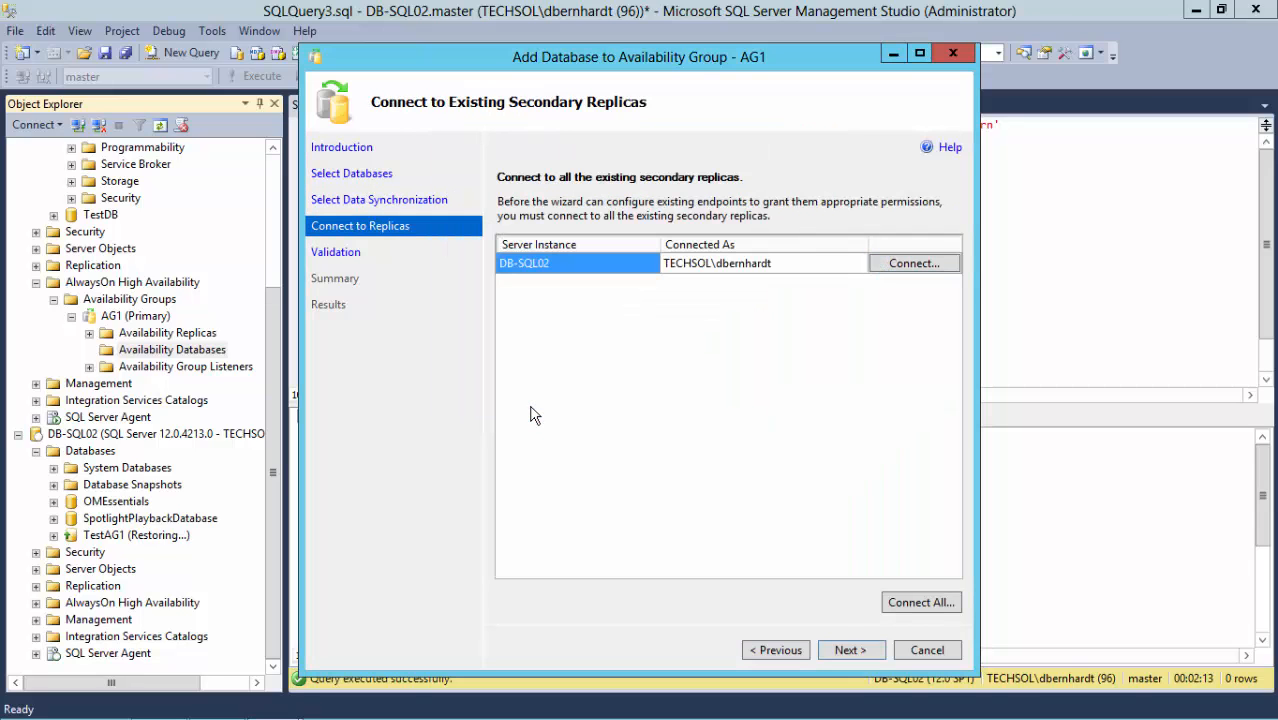
# - Pass validation, finish joining TestAG1 to AG1, and view the AG1 dashboard
pyautogui.click(851, 650)
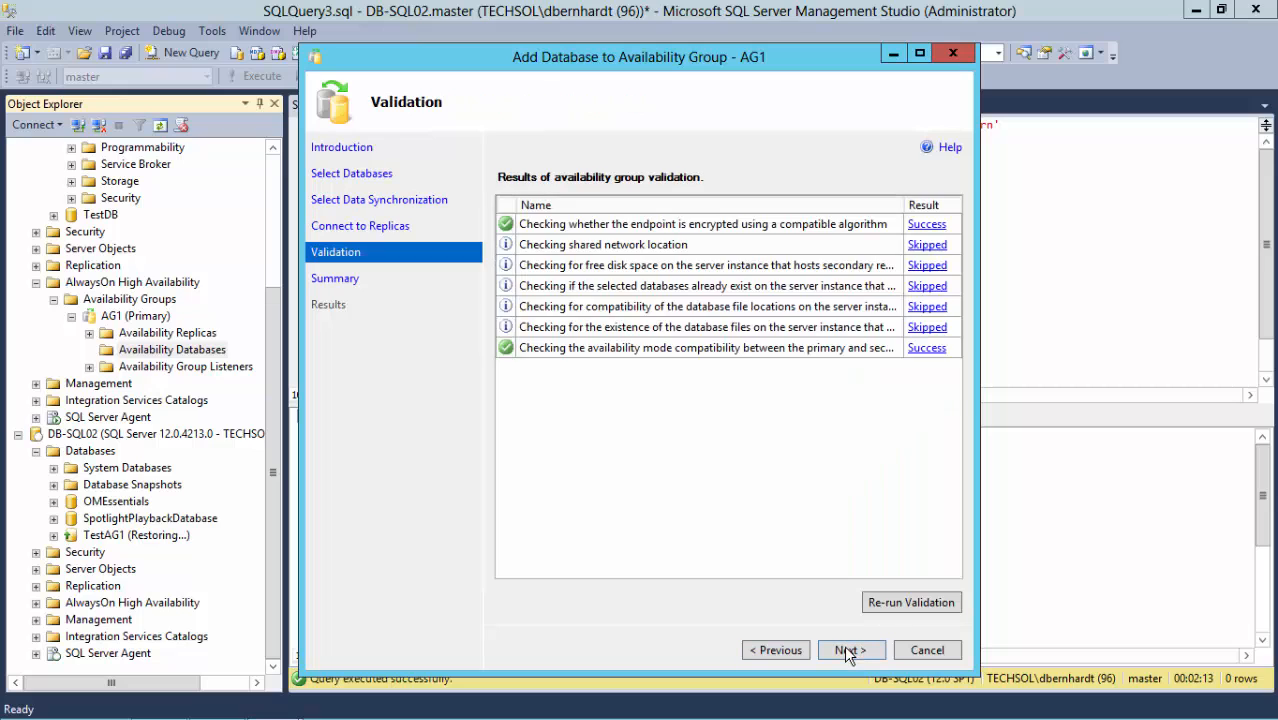
pyautogui.click(851, 650)
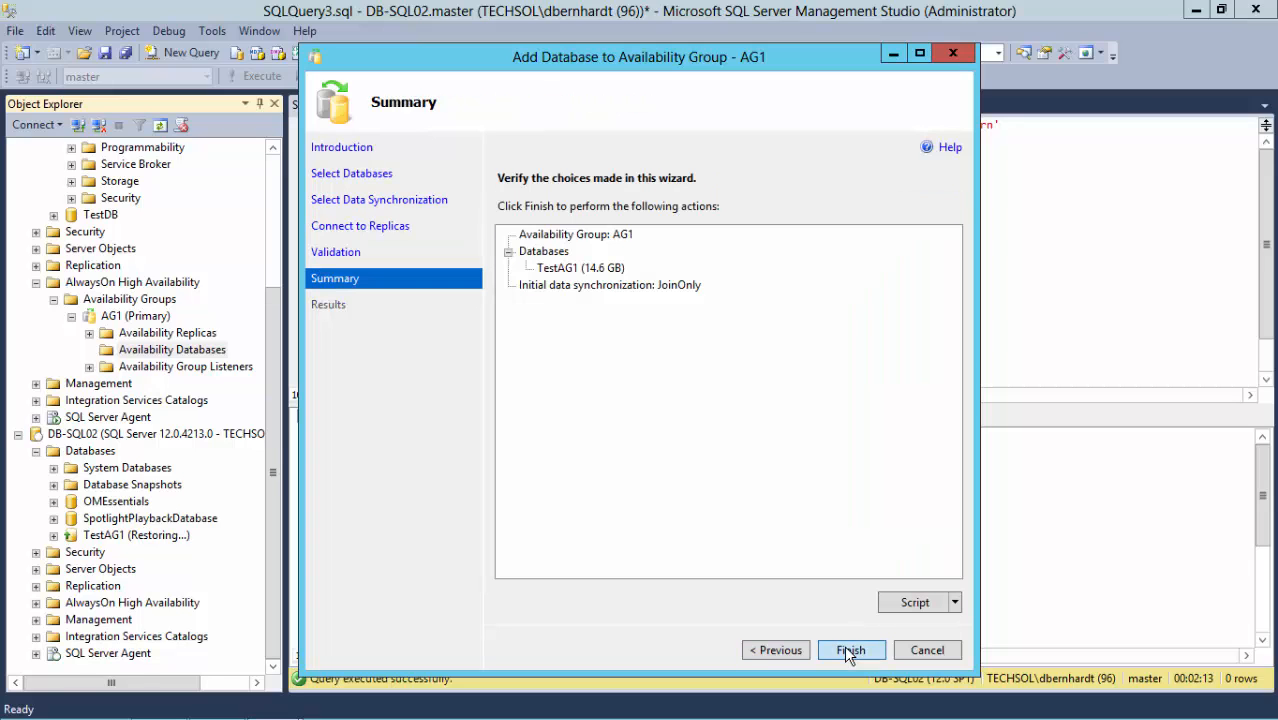
pyautogui.click(851, 650)
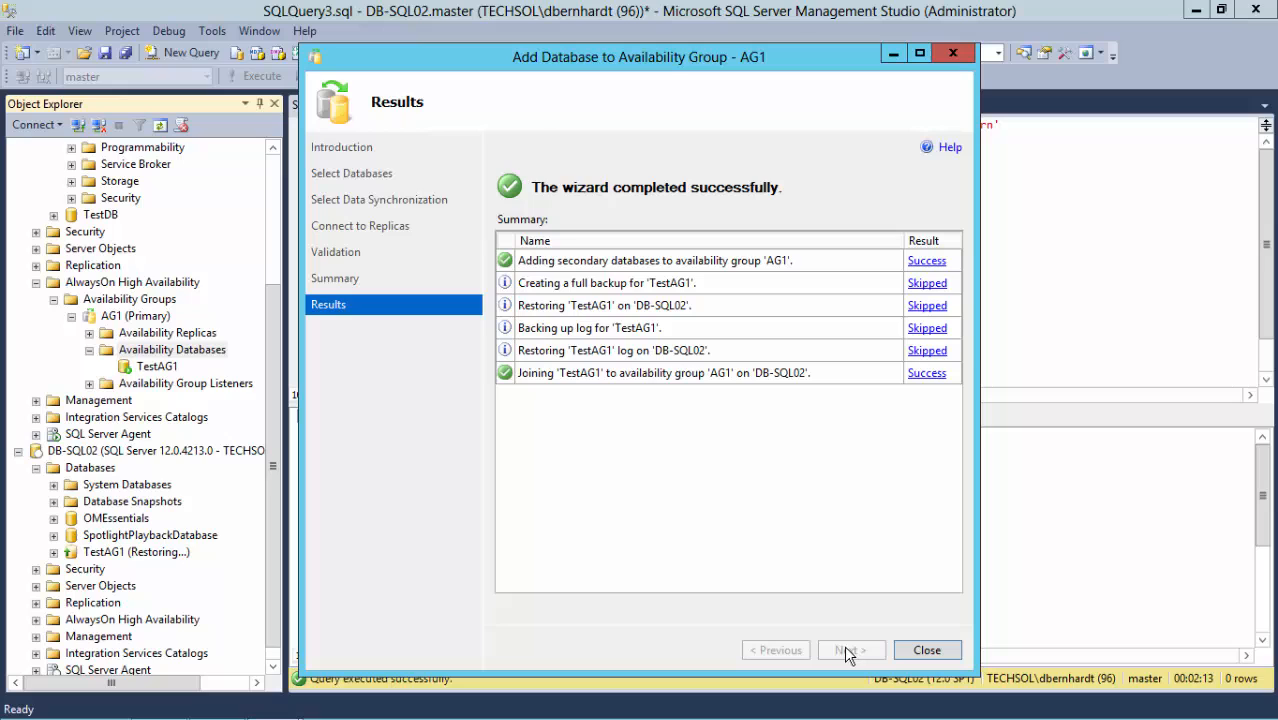
pyautogui.click(927, 650)
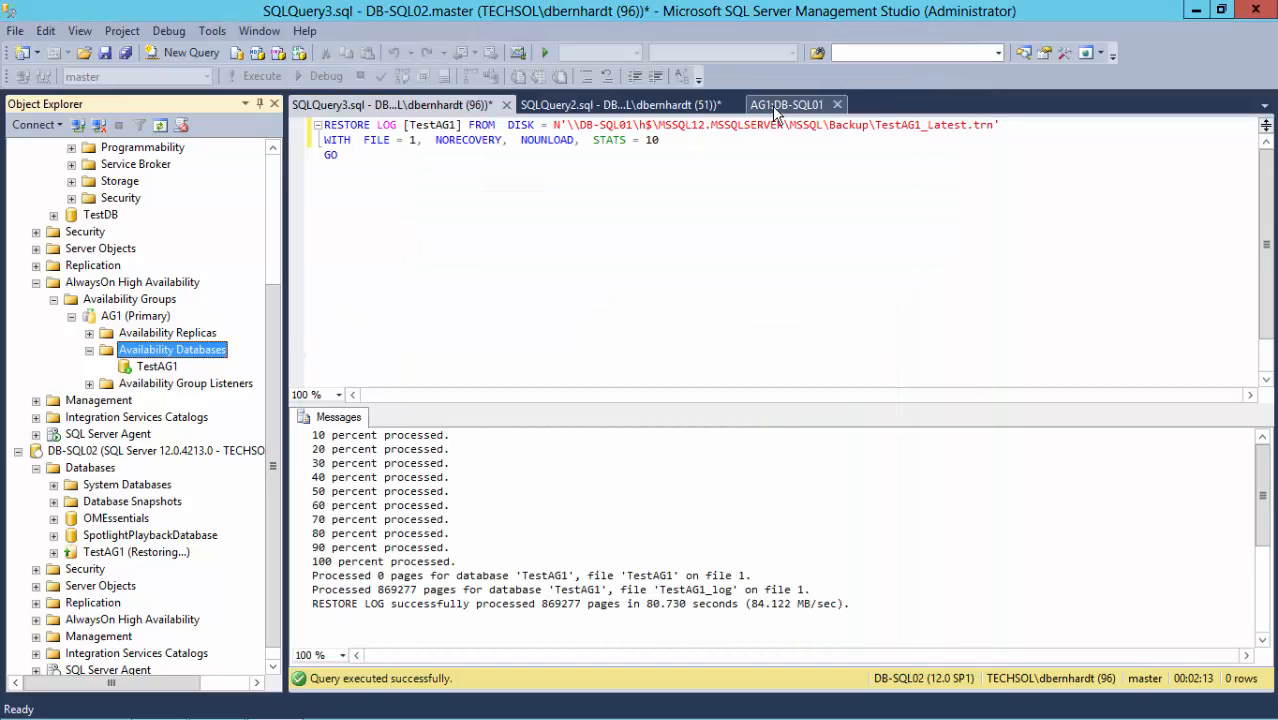
pyautogui.click(787, 104)
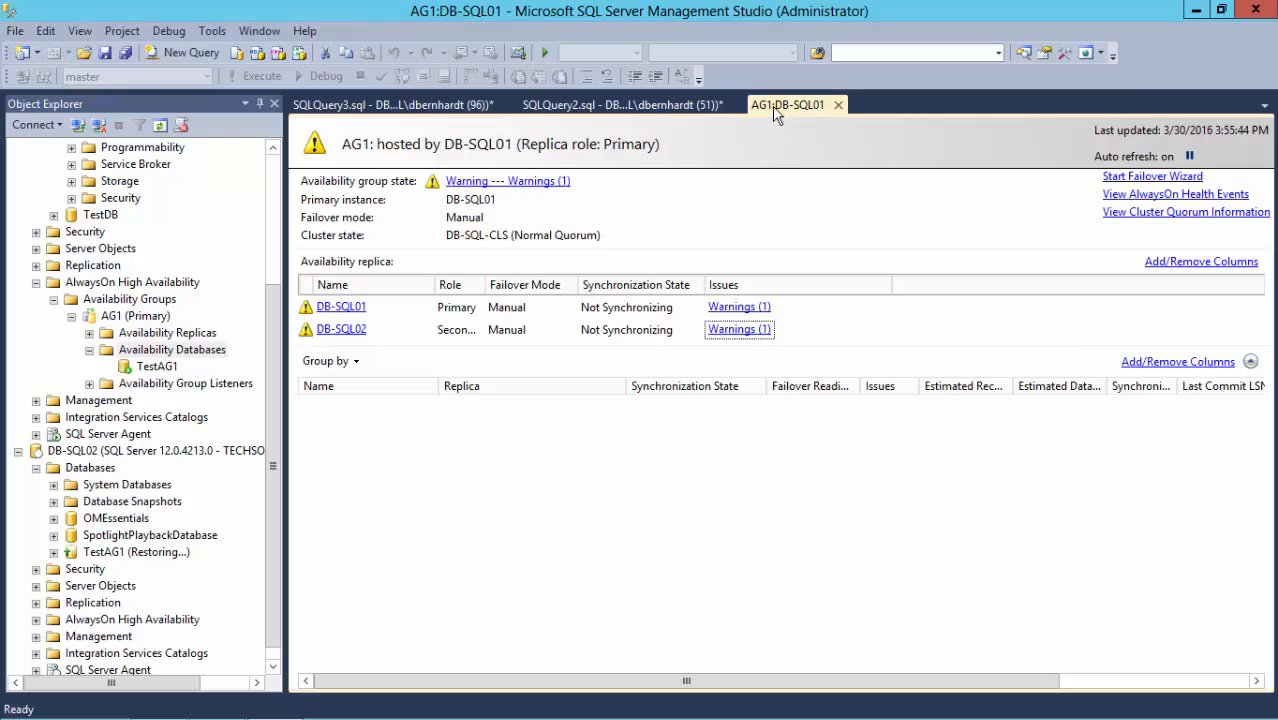